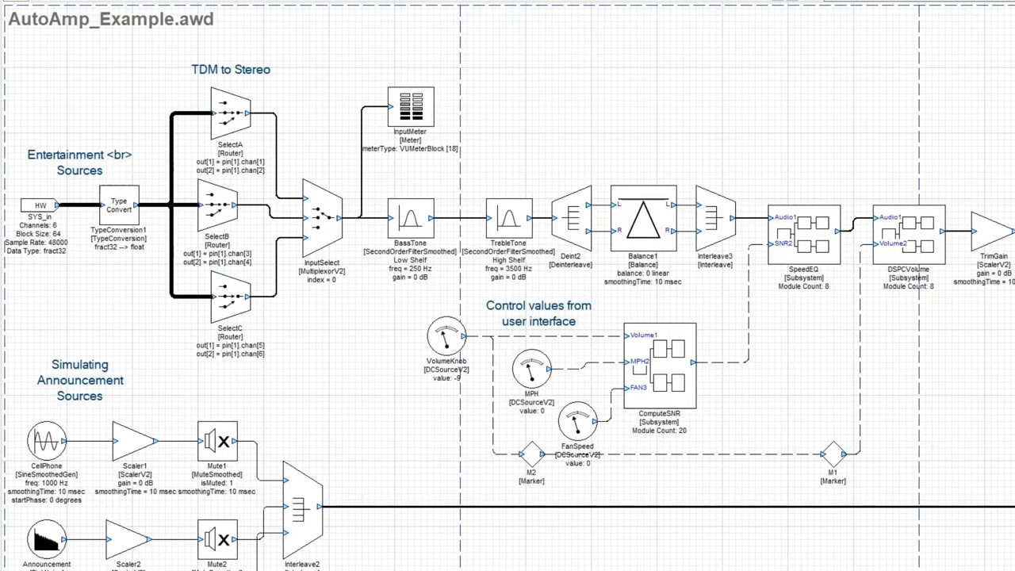
pyautogui.moveTo(85, 518)
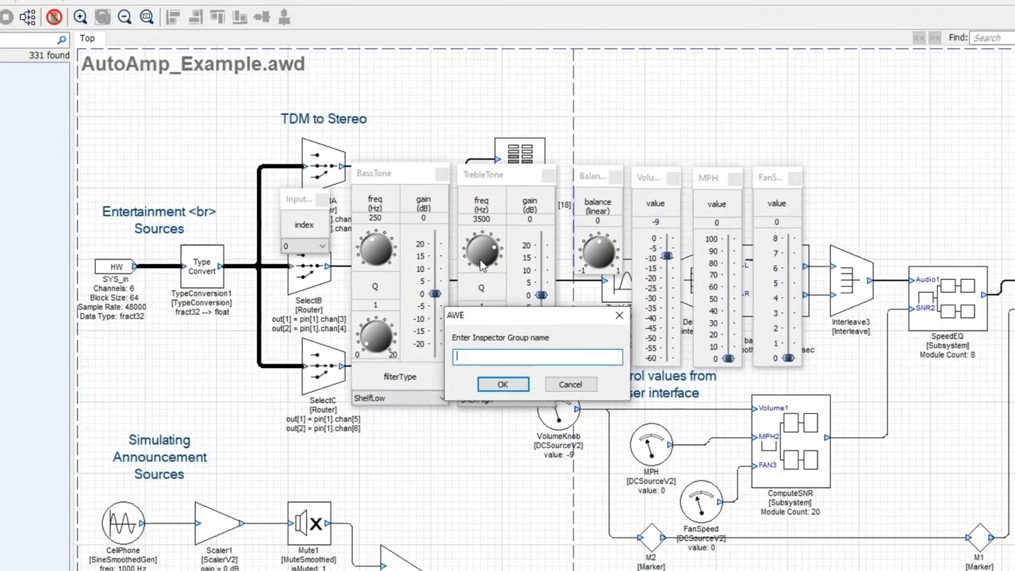
# Name the new inspector group 'PreAmp' and confirm.
pyautogui.write('PreAmp')
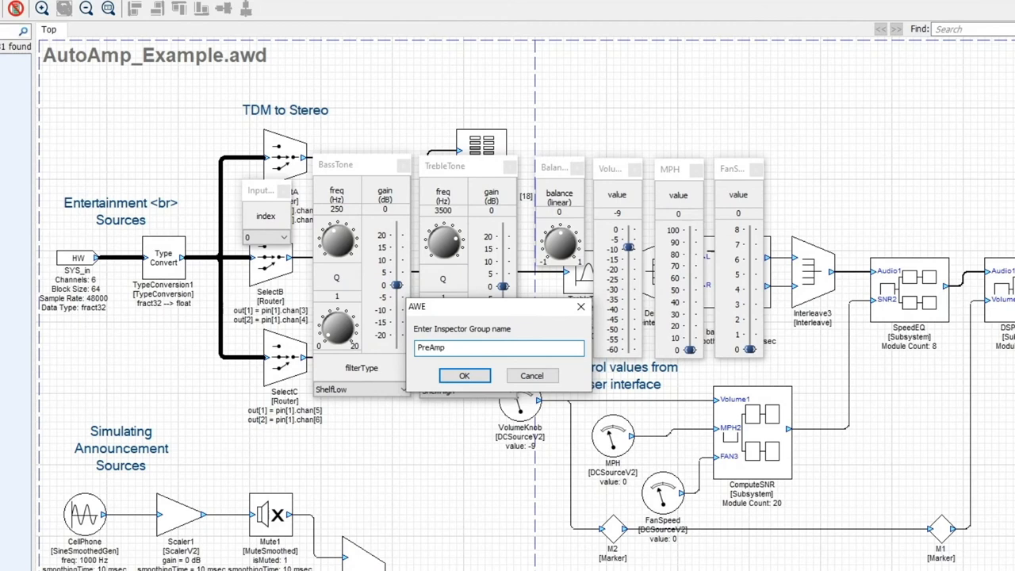
pyautogui.click(463, 375)
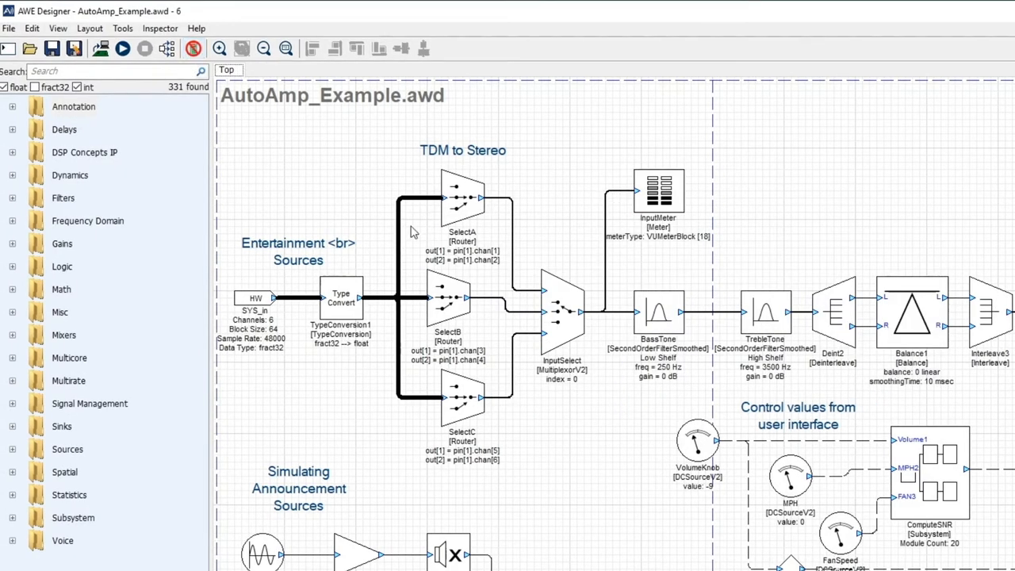
# Choose PreAmp from the Inspector menu to restore the seven inspector panels.
pyautogui.click(160, 28)
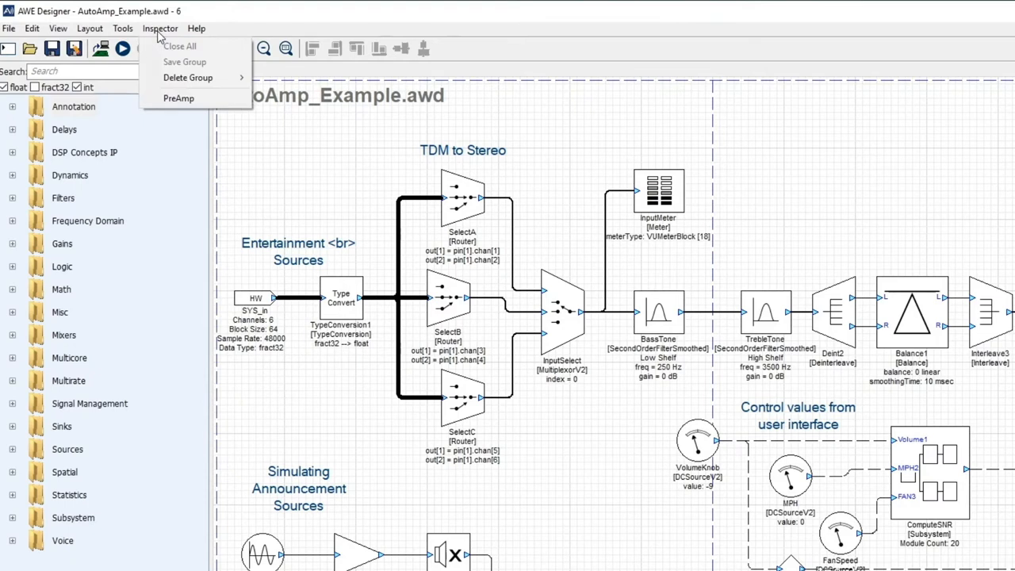
pyautogui.moveTo(179, 98)
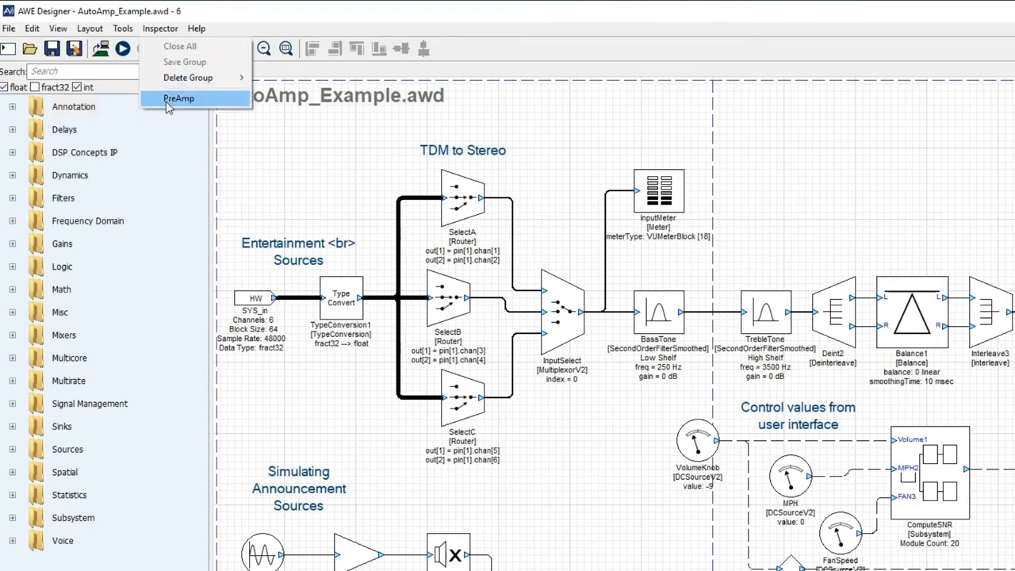
pyautogui.click(178, 97)
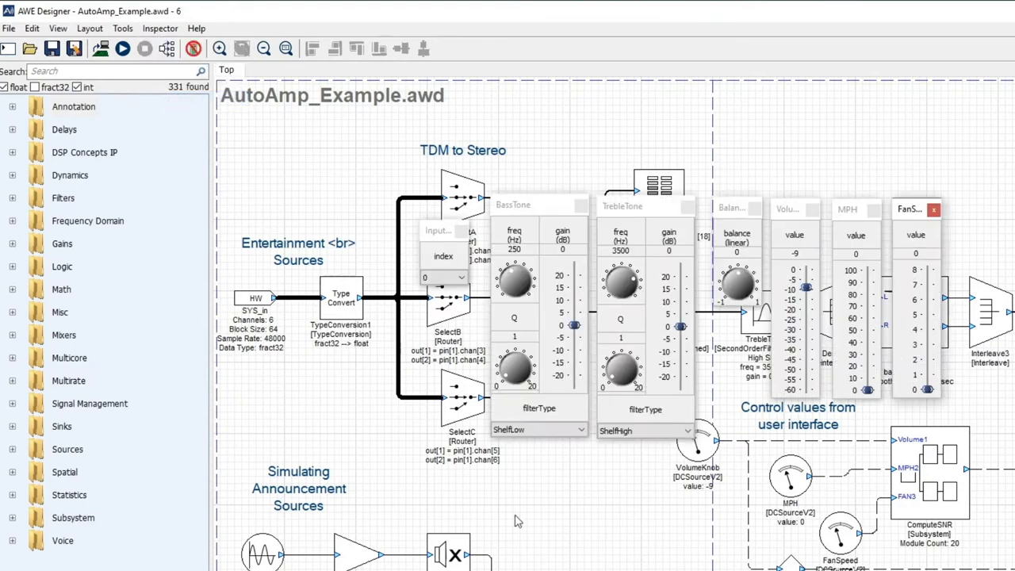
pyautogui.moveTo(535, 534)
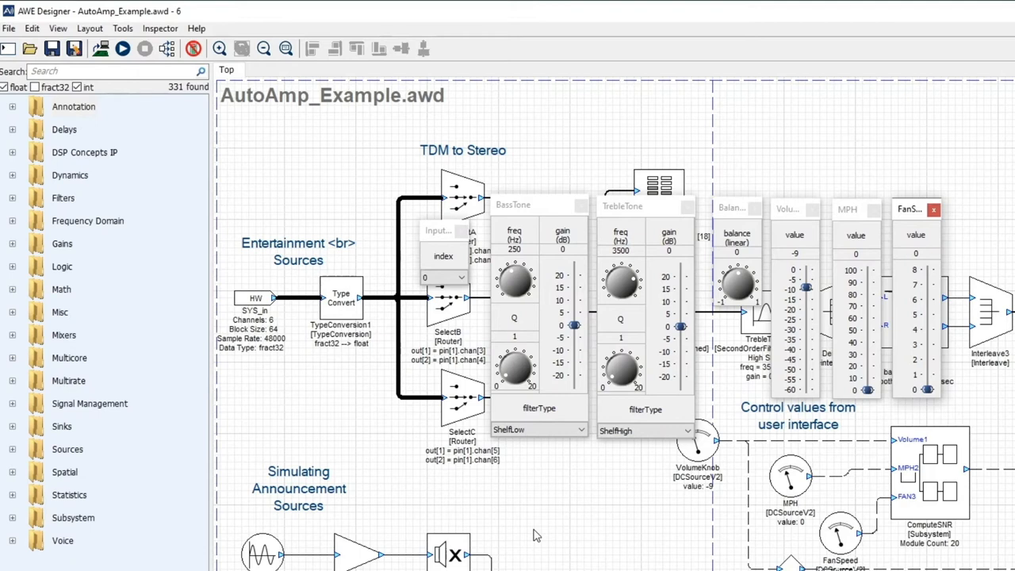